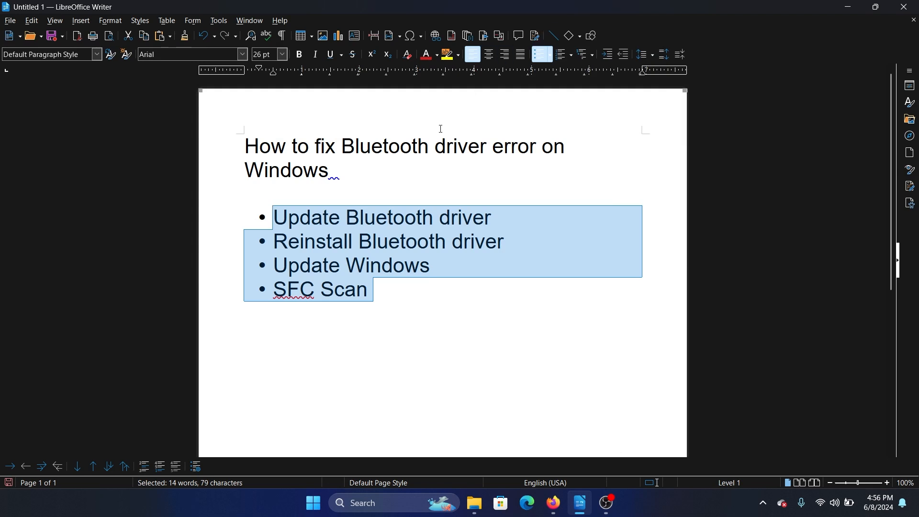
mouse_move(368, 201)
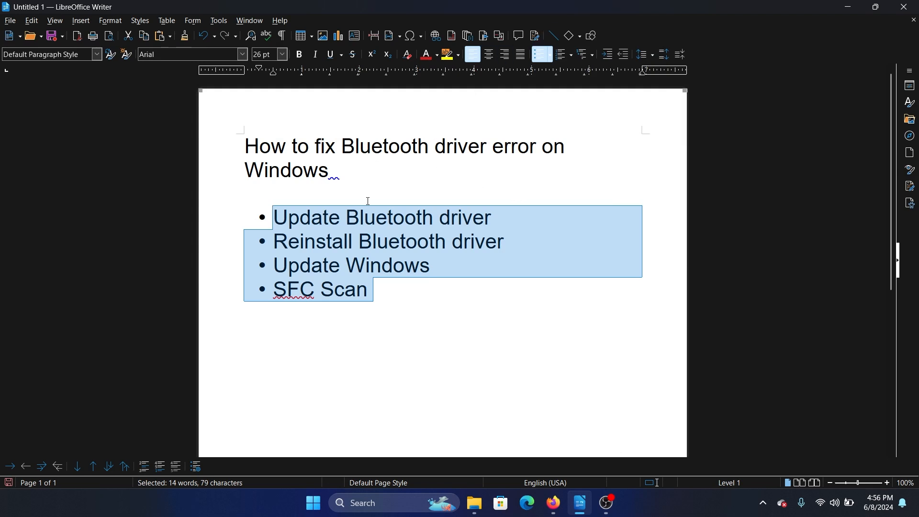
Step: Deselect the four-fix bullet list in the Writer document before searching for Device Manager
click(471, 328)
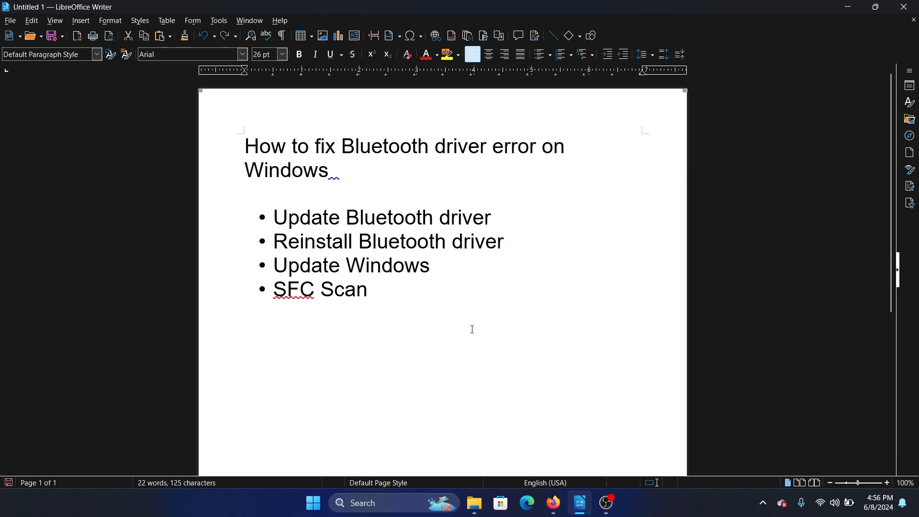
mouse_move(413, 470)
text(dev)
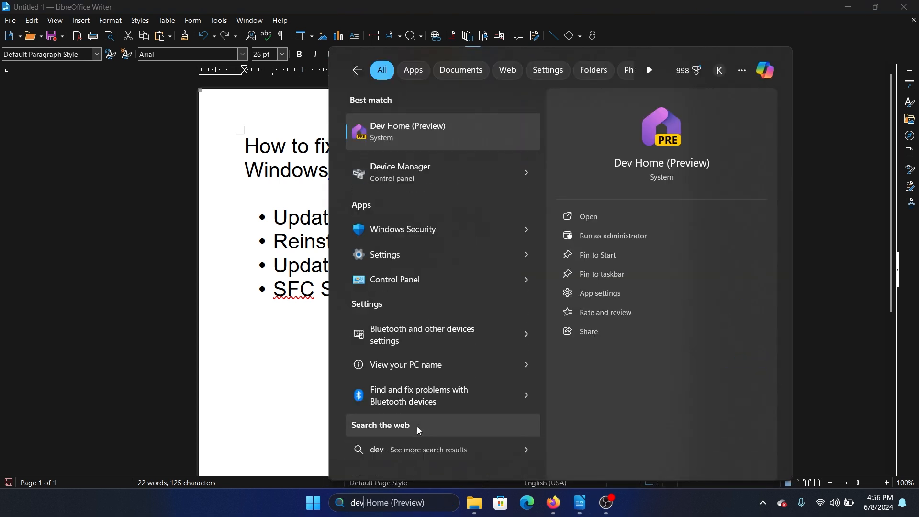
Step: Launch Device Manager from search and reach the Intel(R) Wireless Bluetooth(R) adapter's actions under Bluetooth
click(400, 172)
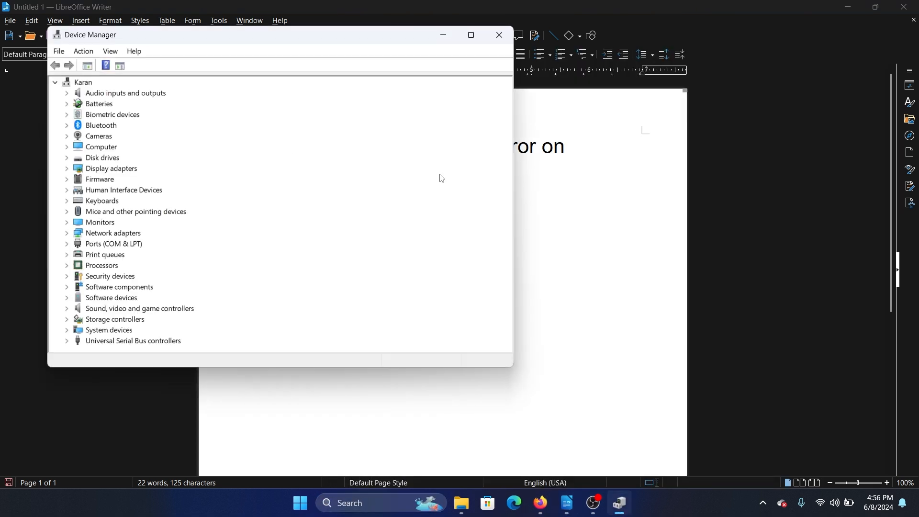
click(66, 124)
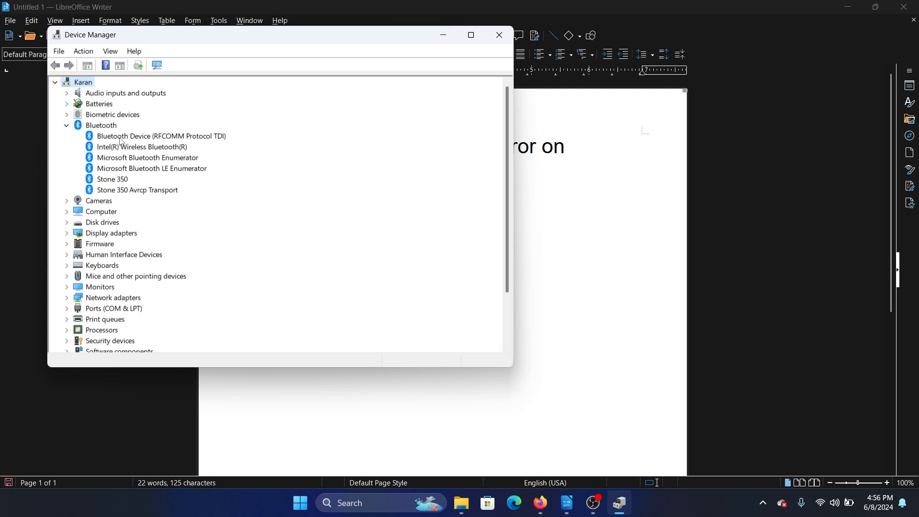
right_click(142, 146)
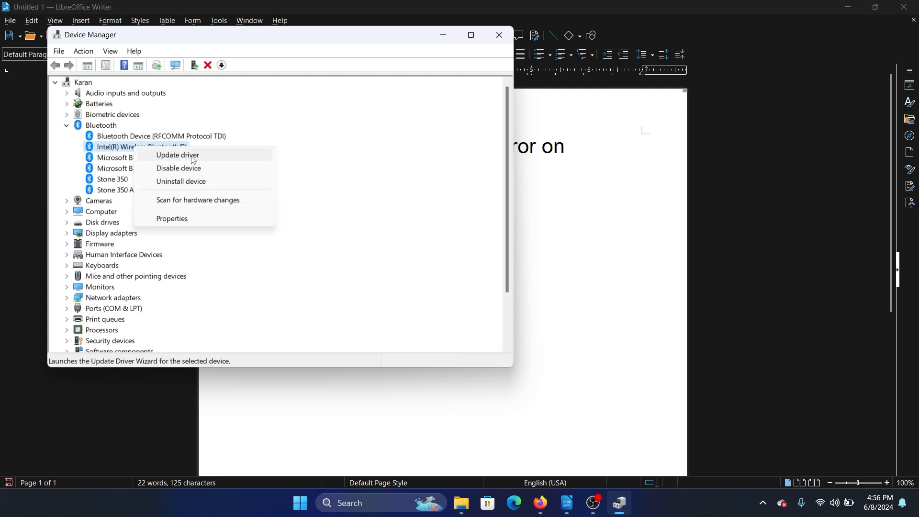
Step: Run Update driver with automatic driver search for the adapter, then close Device Manager
click(176, 155)
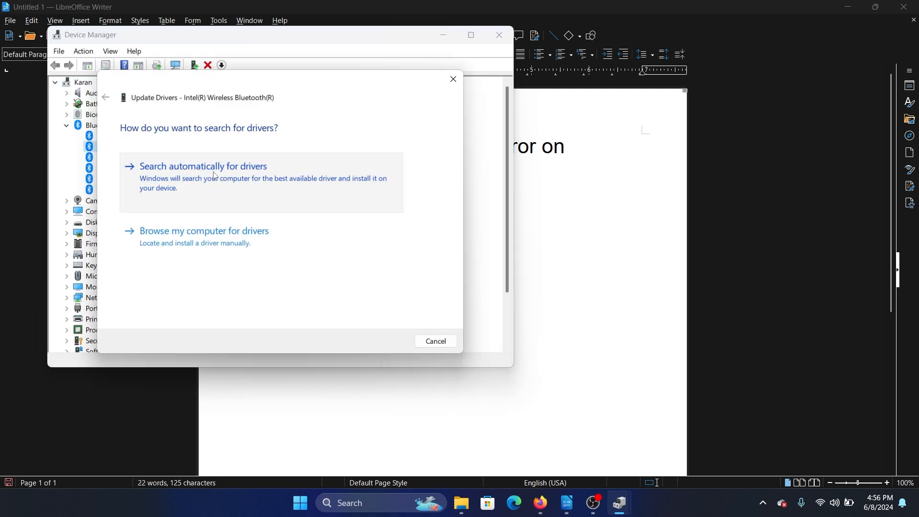
click(453, 79)
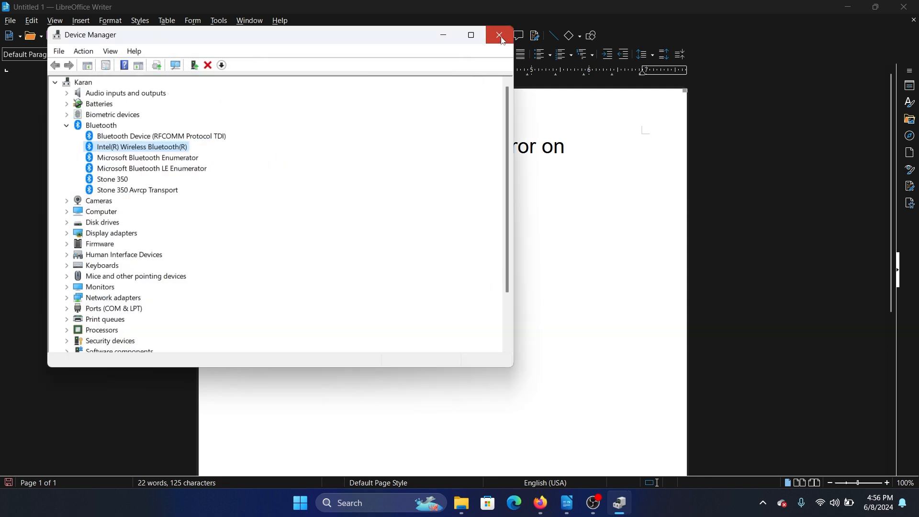
click(498, 36)
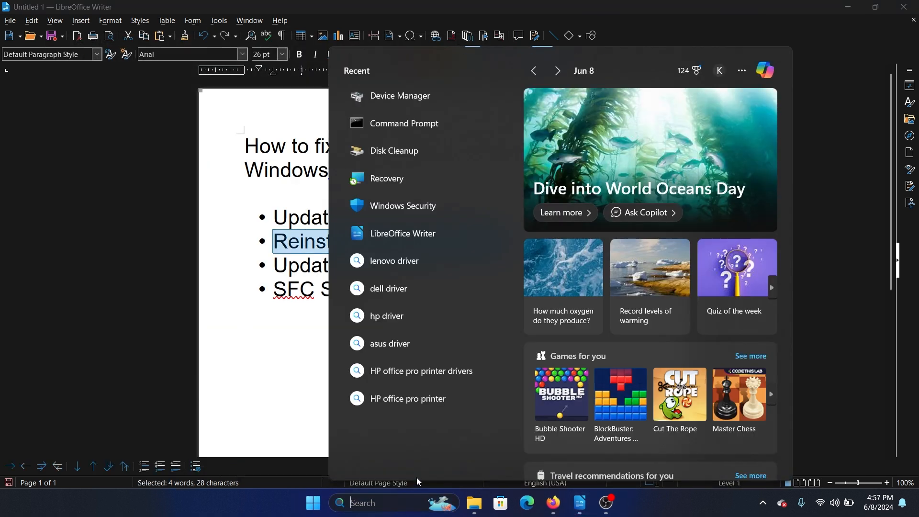
Step: Reopen Device Manager via 'dev' search, uninstall the Intel Bluetooth adapter, rescan hardware and close the window
text(dev)
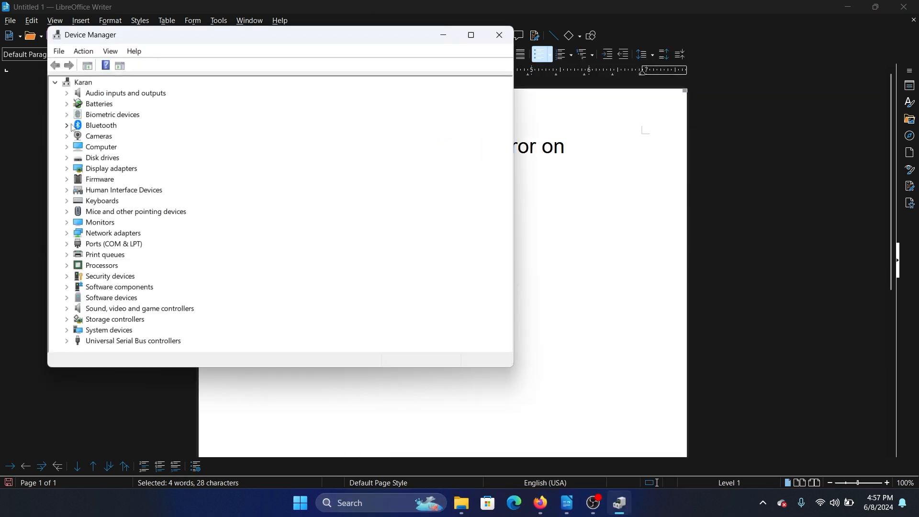
click(66, 126)
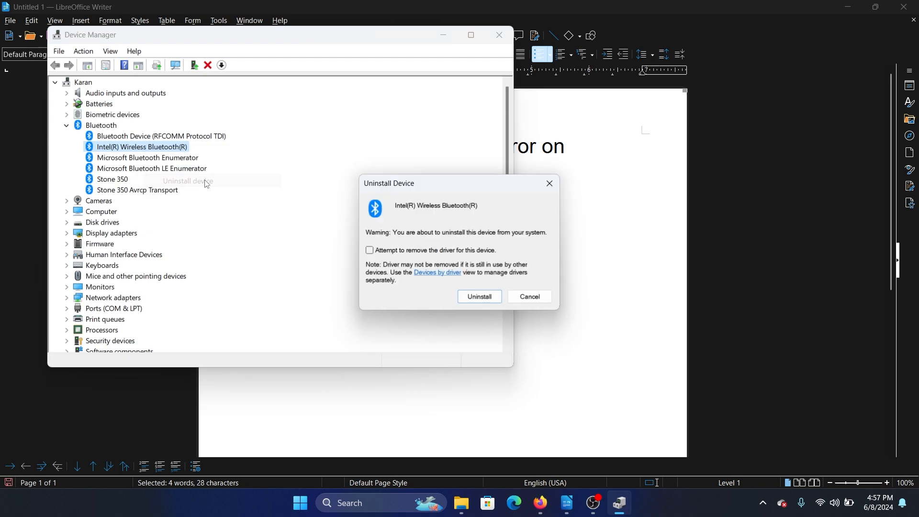
click(479, 297)
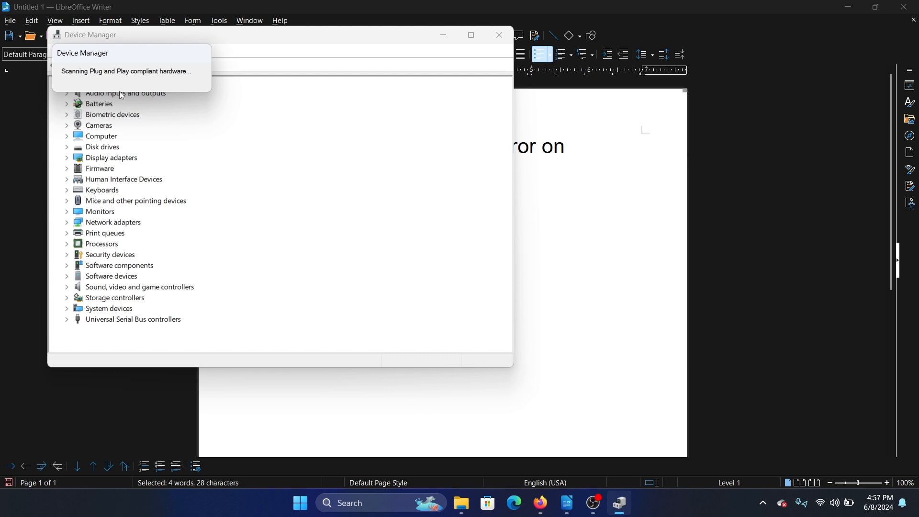
click(499, 36)
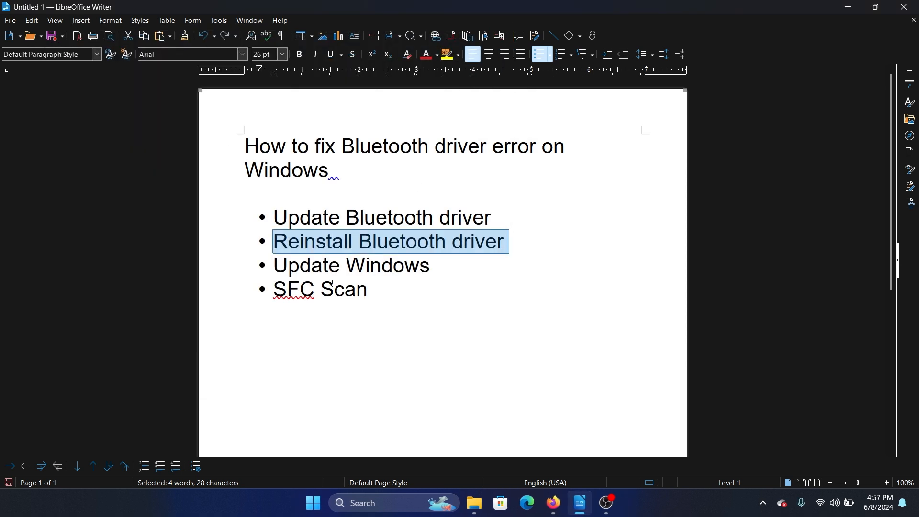
Step: Go to Windows Update in Settings from the Start quick menu and check for updates
double_click(352, 265)
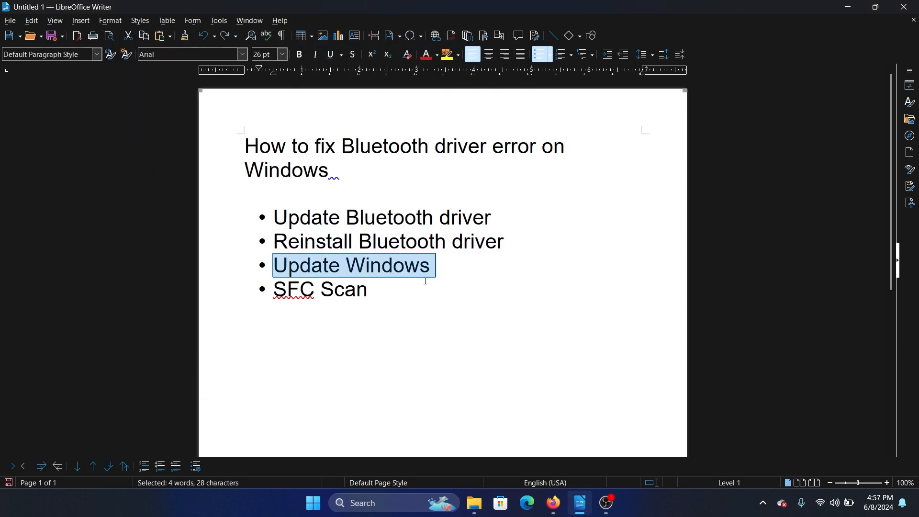
right_click(312, 502)
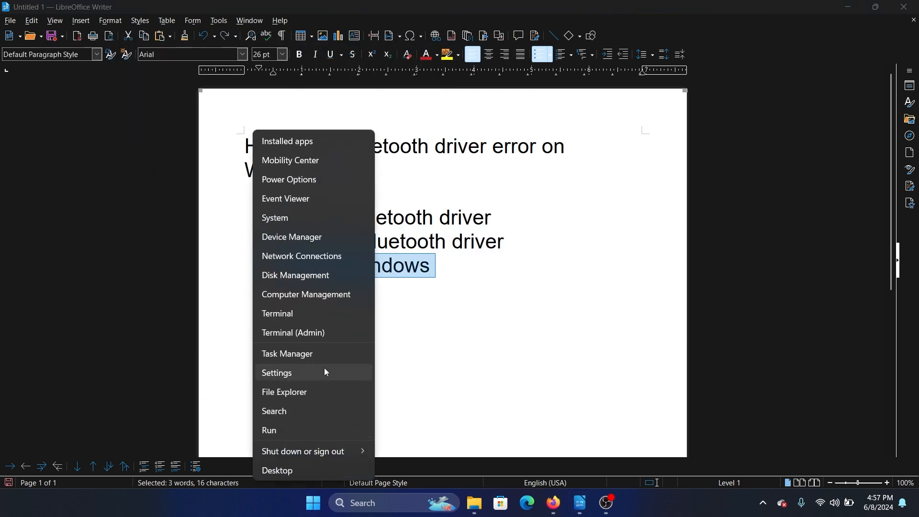
click(276, 372)
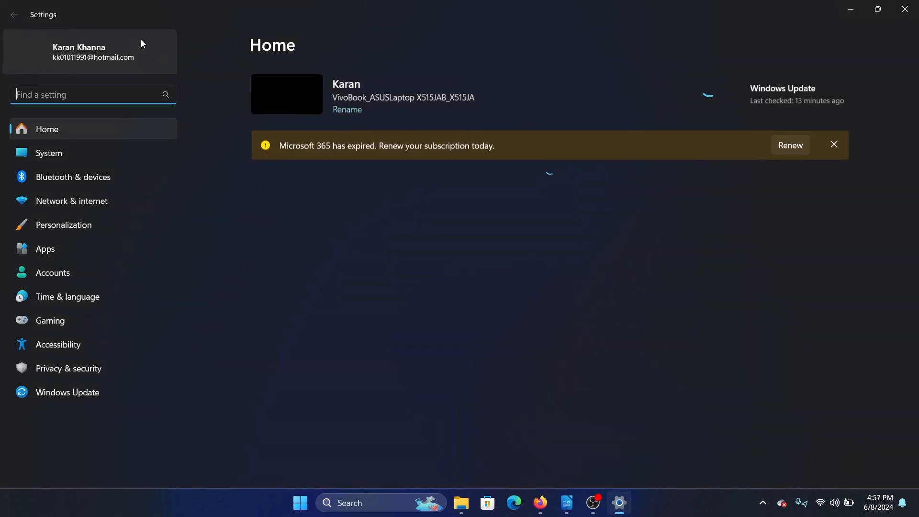
click(67, 392)
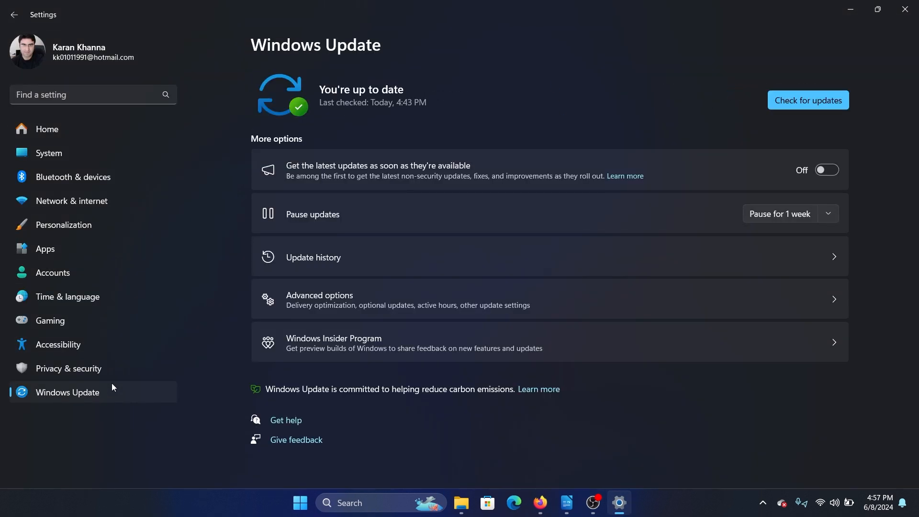
click(807, 99)
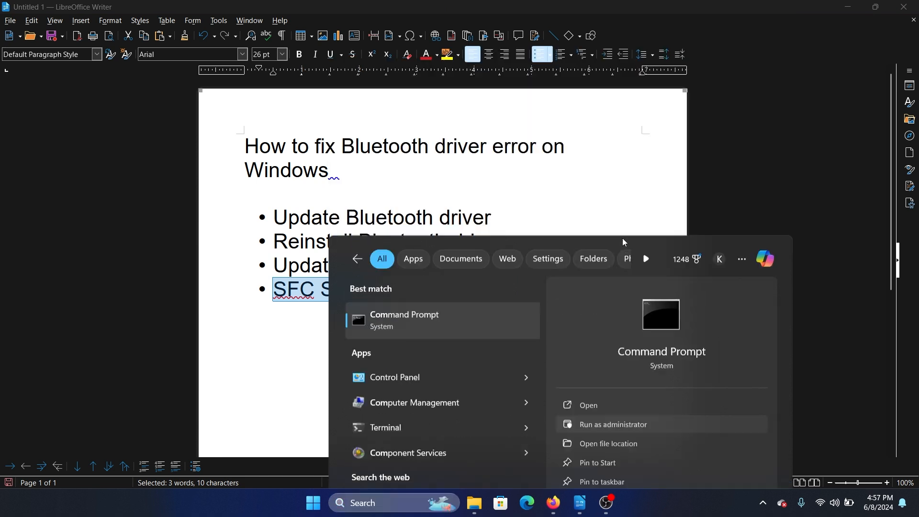
Step: Run sfc /scannow in an administrator Command Prompt
click(613, 428)
text(sfc)
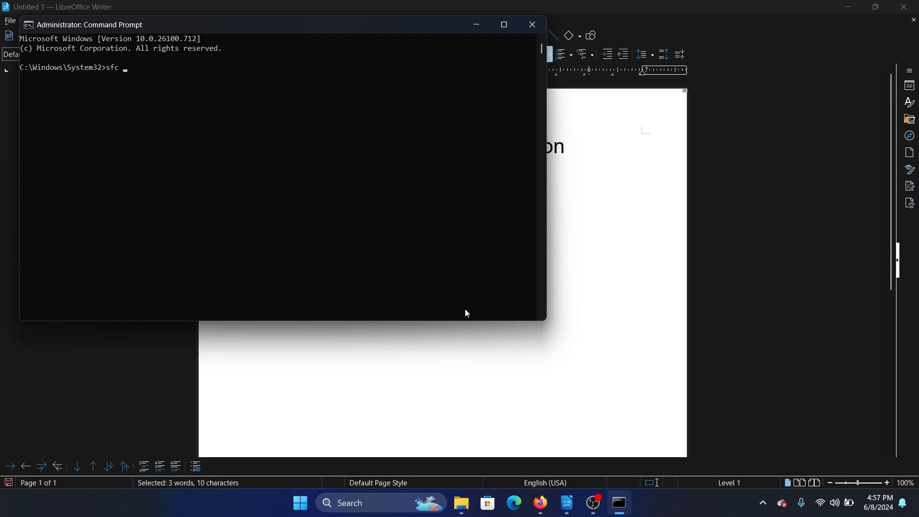
key(Return)
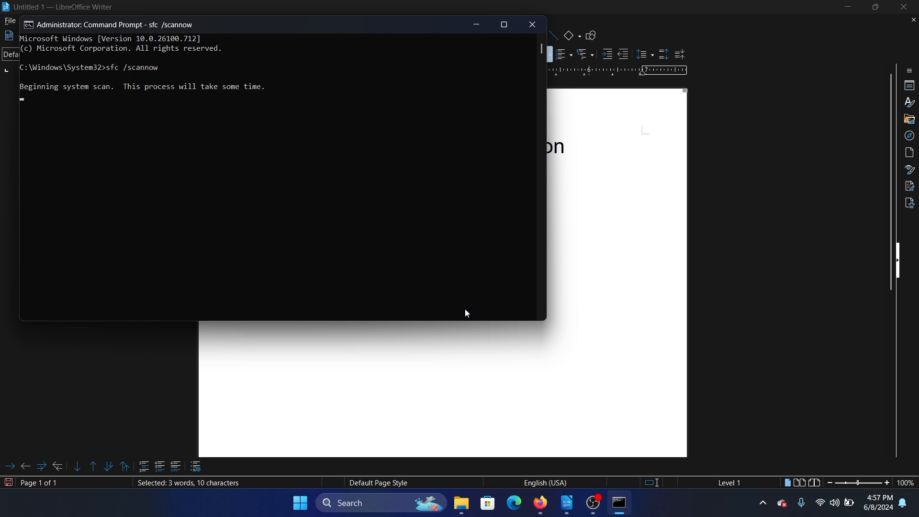